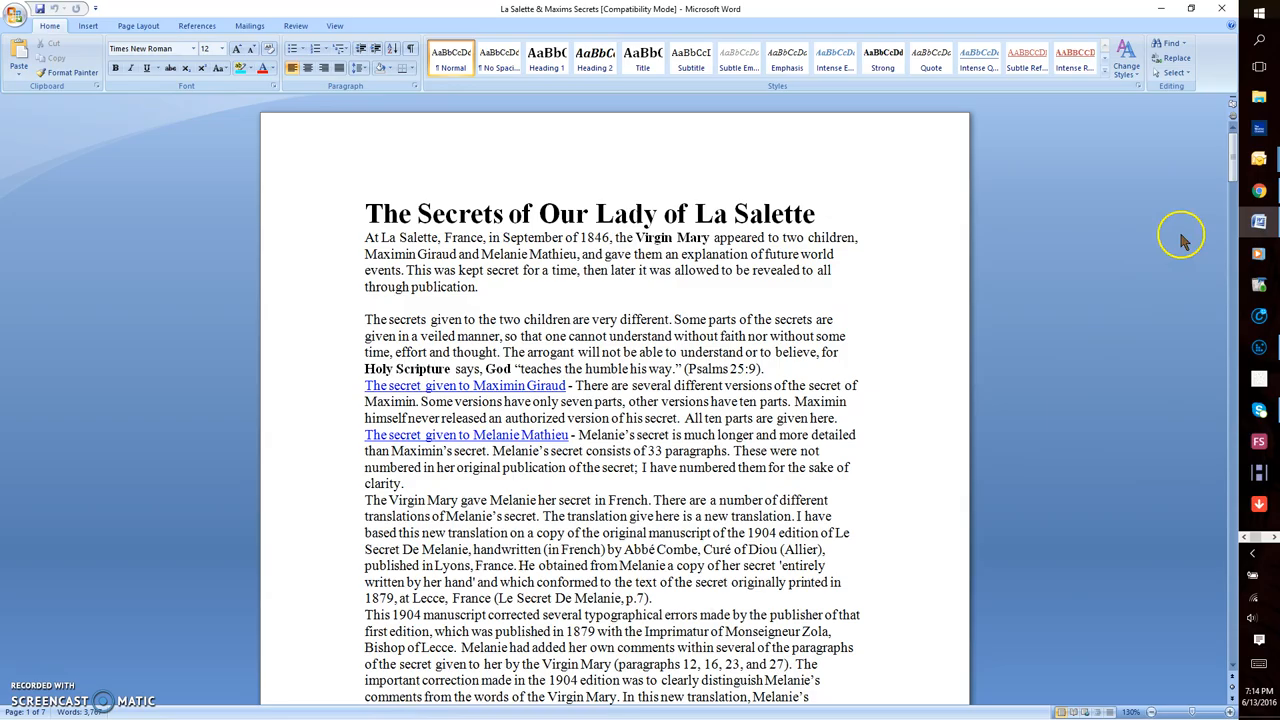
{"action": "scroll", "scroll_direction": "down", "scroll_amount": 3}
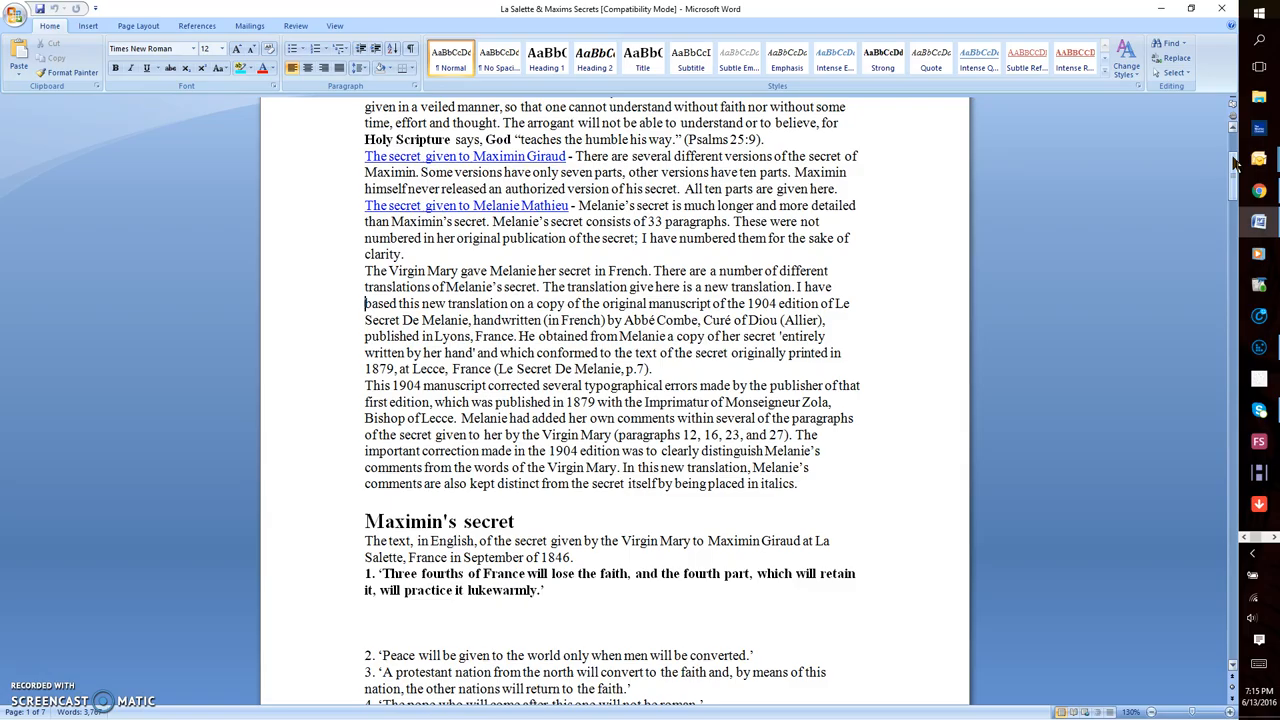
{"action": "scroll", "scroll_direction": "down", "scroll_amount": 3}
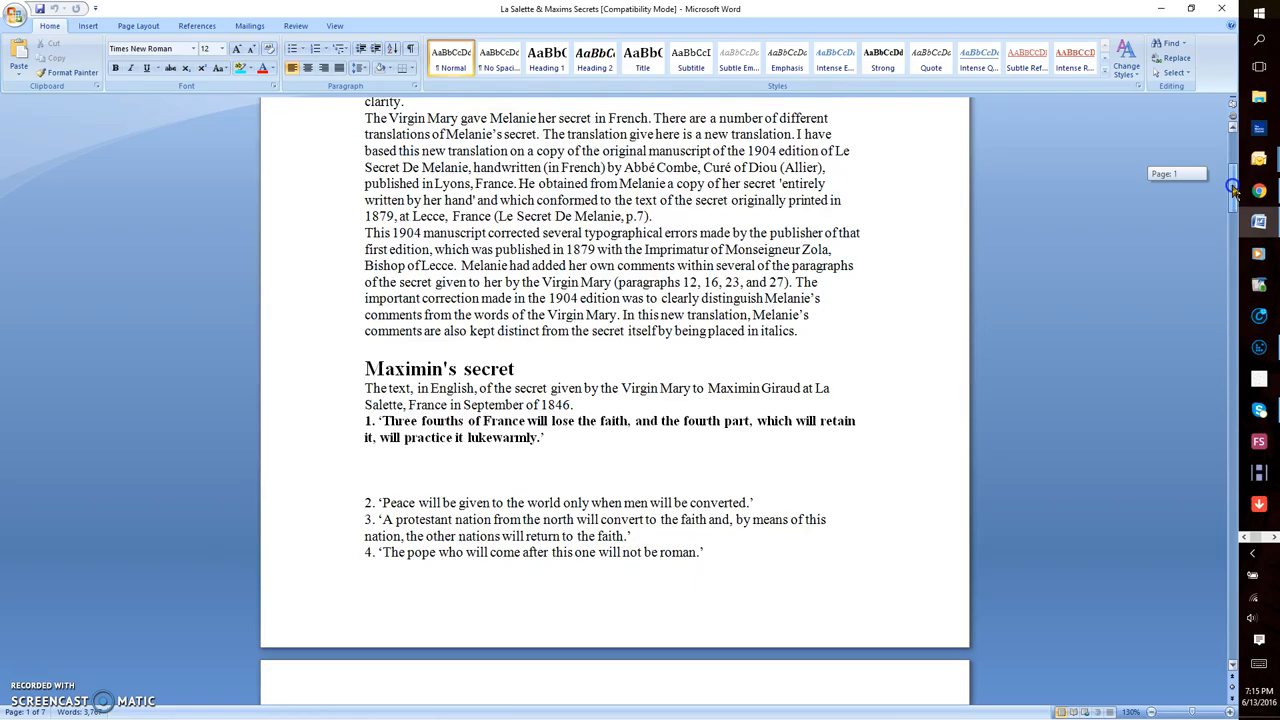
{"action": "scroll", "scroll_direction": "down", "scroll_amount": 3}
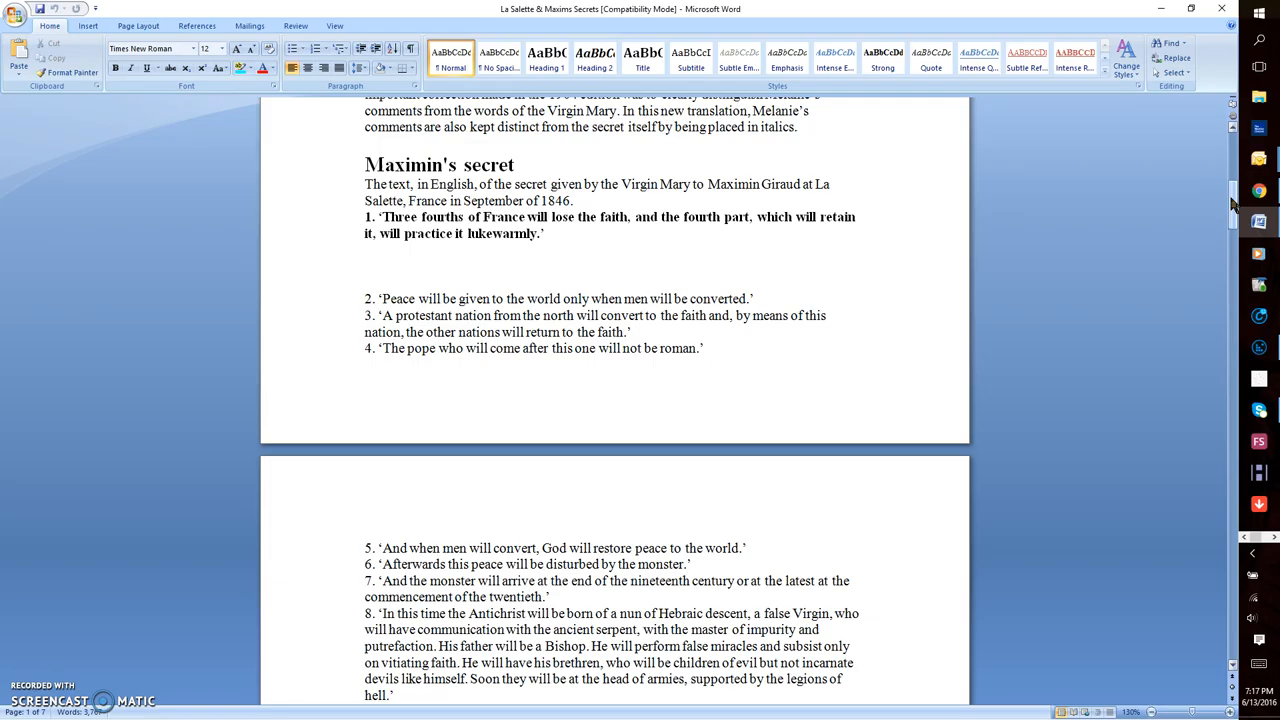
{"action": "scroll", "scroll_direction": "down", "scroll_amount": 3}
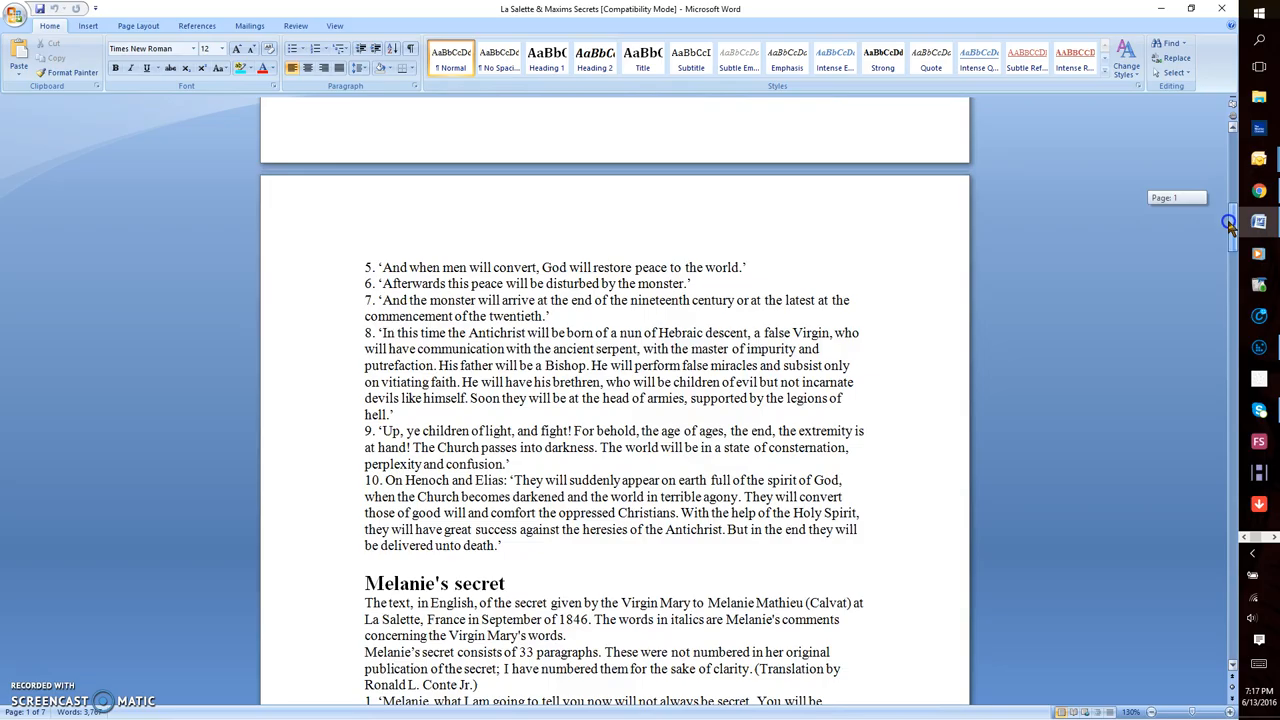
{"action": "scroll", "scroll_direction": "down", "scroll_amount": 3}
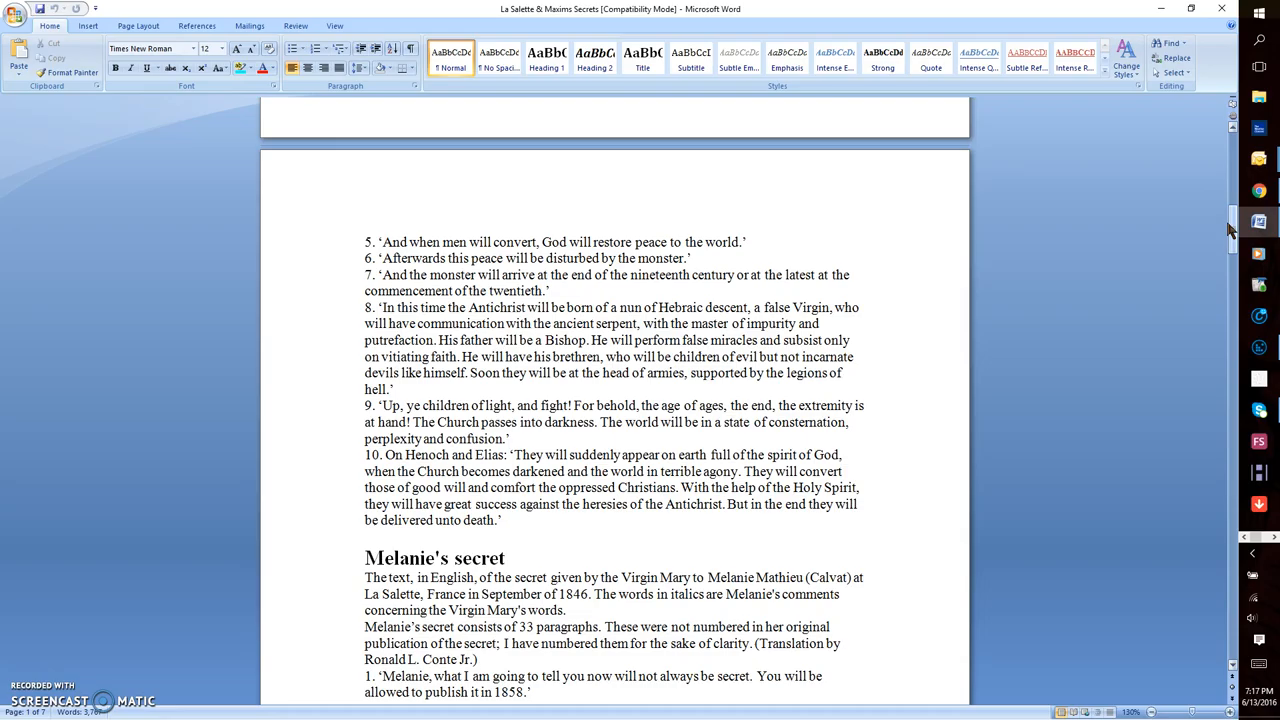